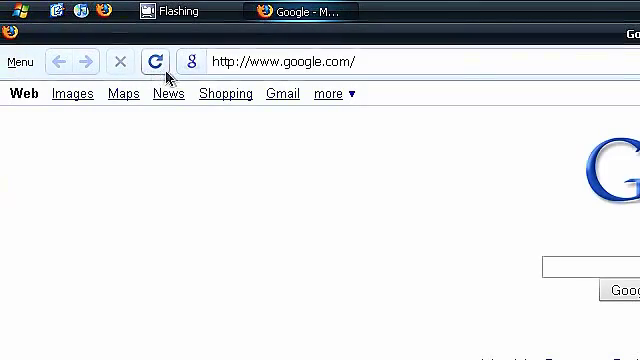
# Bring up the add-ons manager from the Tools menu and show the installed themes list.
pyautogui.click(22, 60)
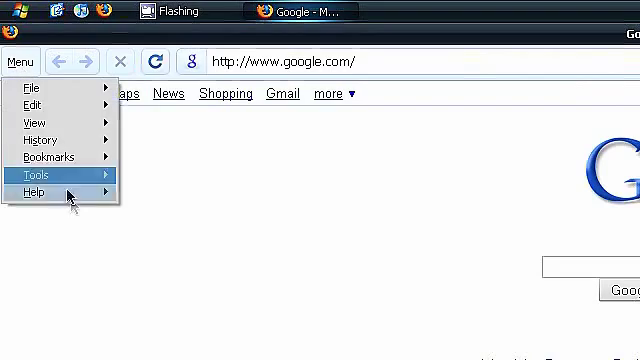
pyautogui.click(38, 176)
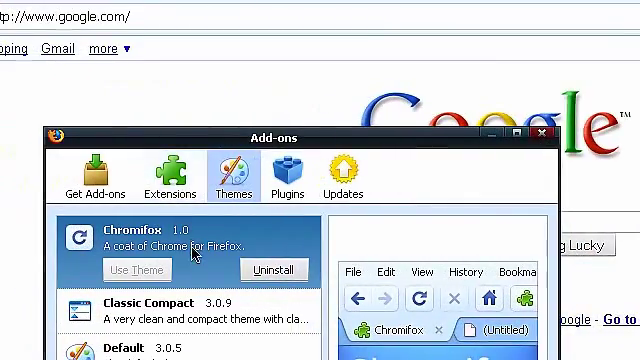
pyautogui.moveTo(264, 250)
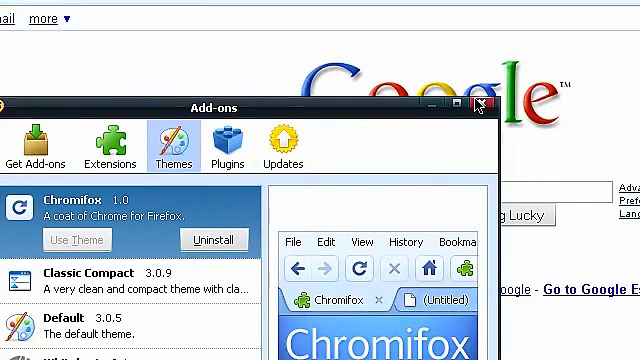
pyautogui.click(484, 108)
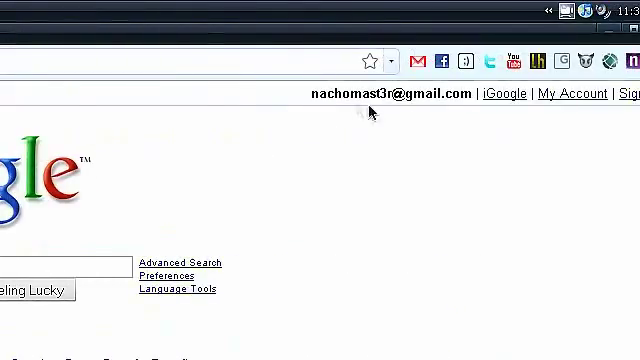
pyautogui.click(20, 60)
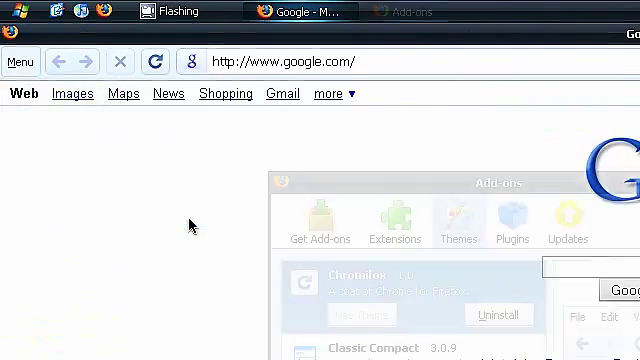
# Switch to the Extensions list showing Adblock Plus, autoHideStatusbar, ColorZilla and FireFTP.
pyautogui.click(396, 164)
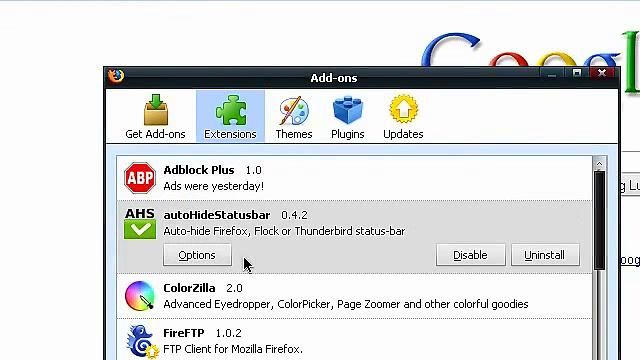
pyautogui.moveTo(312, 262)
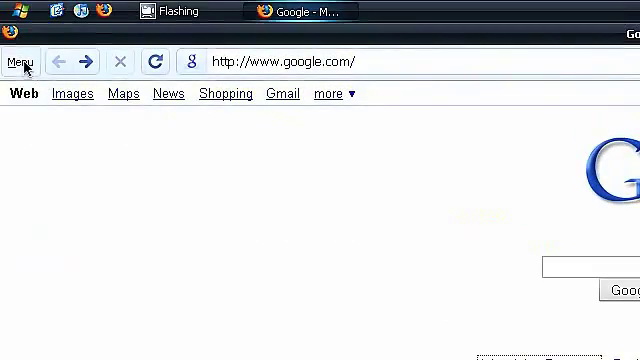
# Reopen the add-ons manager via Tools and view FireFTP, FlashGot and Java Quick Starter.
pyautogui.click(24, 60)
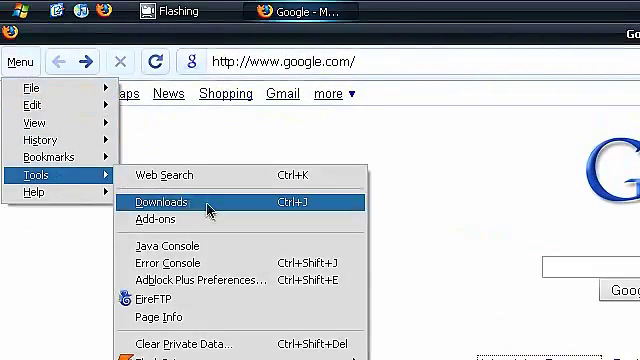
pyautogui.click(156, 218)
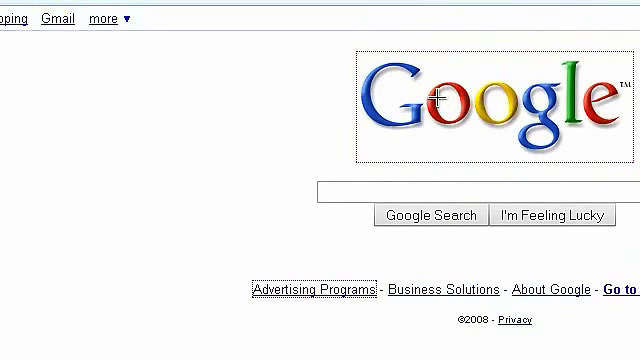
pyautogui.rightClick(436, 96)
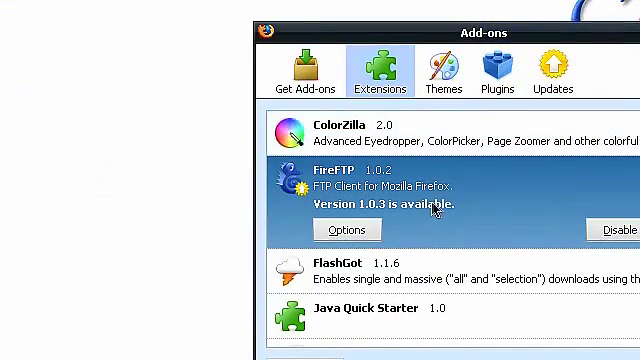
pyautogui.moveTo(476, 222)
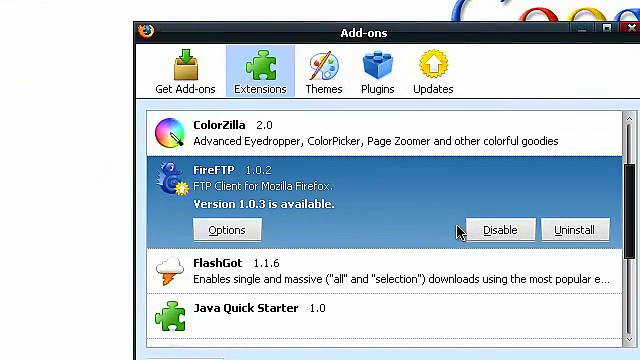
pyautogui.moveTo(448, 232)
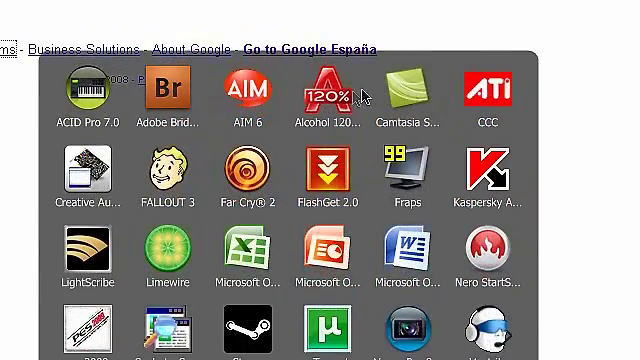
pyautogui.moveTo(324, 188)
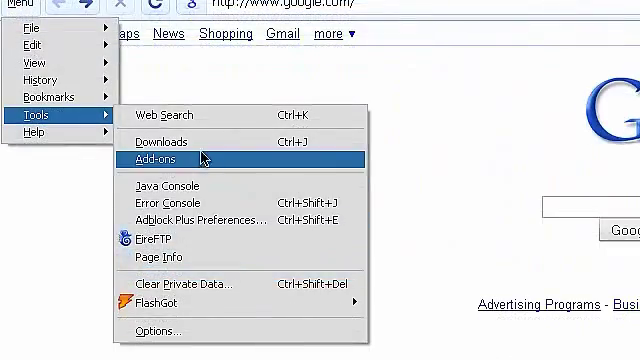
# Reopen the add-ons manager and scroll the extensions down to Search Cloudlet.
pyautogui.click(160, 160)
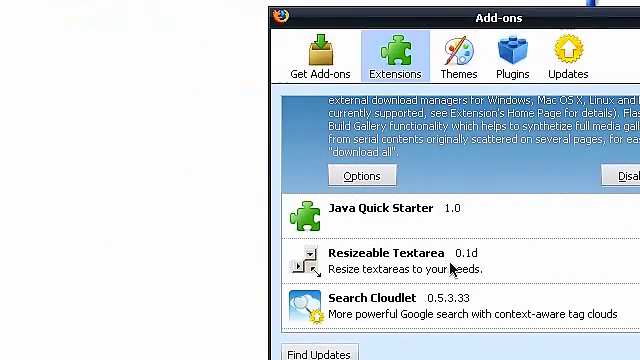
pyautogui.scroll(-3)
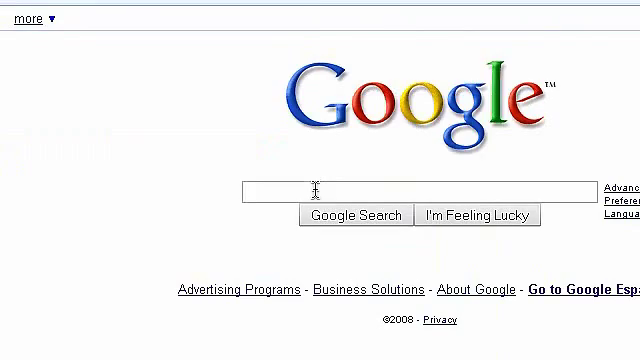
# Search Google for 'gta' and view the Cloudlet tag cloud above the results.
pyautogui.write('gta')
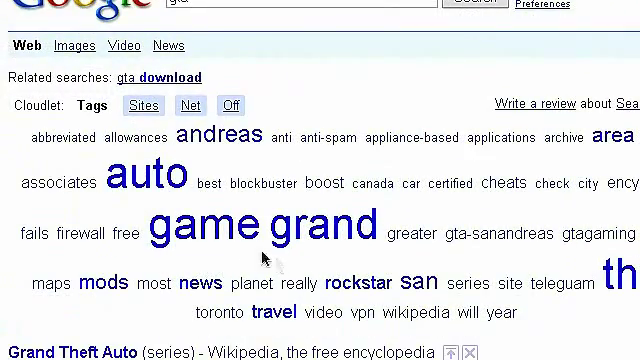
pyautogui.moveTo(218, 136)
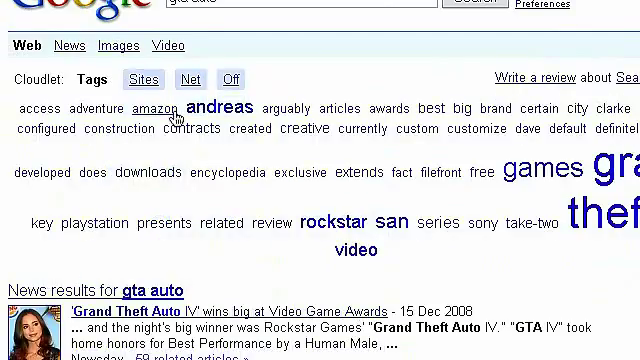
pyautogui.scroll(3)
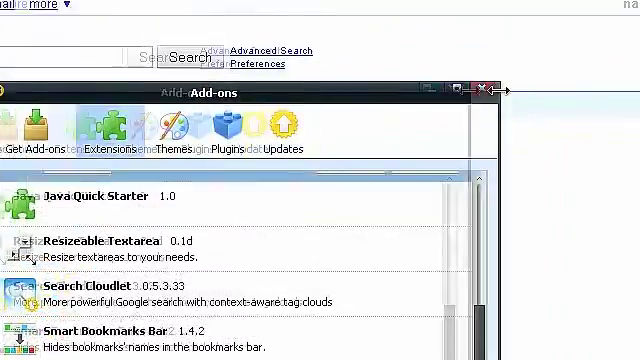
pyautogui.click(484, 88)
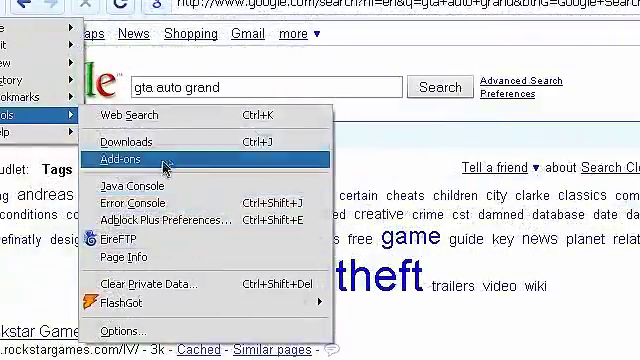
pyautogui.click(128, 156)
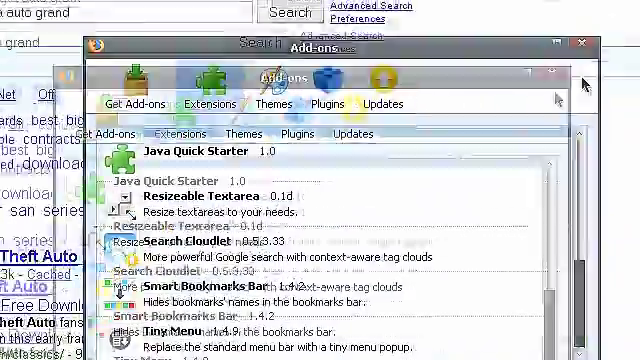
pyautogui.click(584, 42)
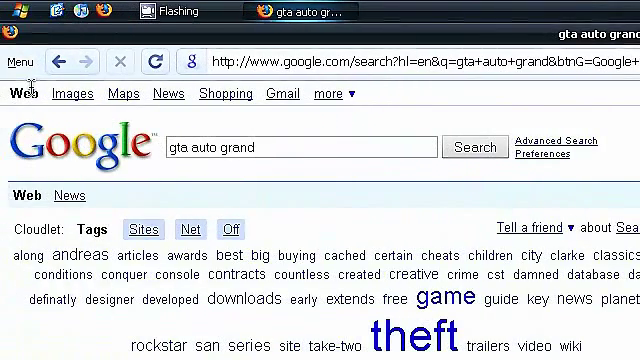
pyautogui.click(18, 60)
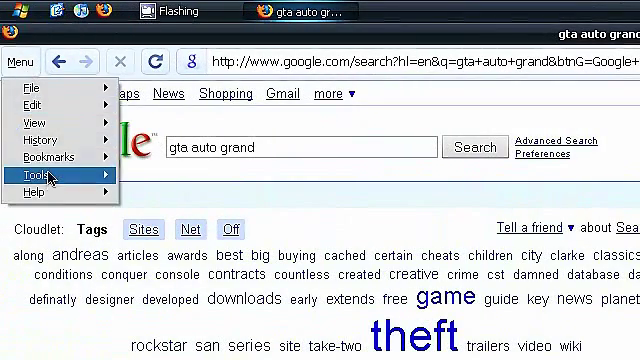
pyautogui.click(36, 176)
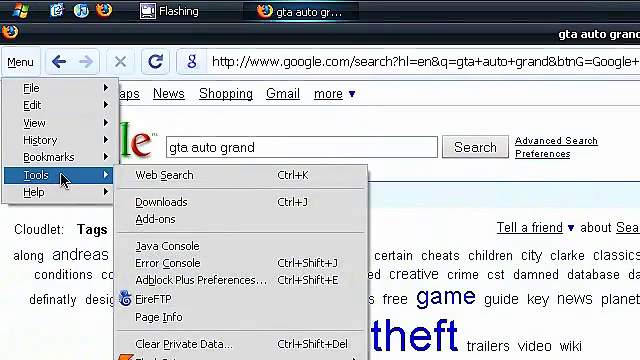
pyautogui.moveTo(320, 176)
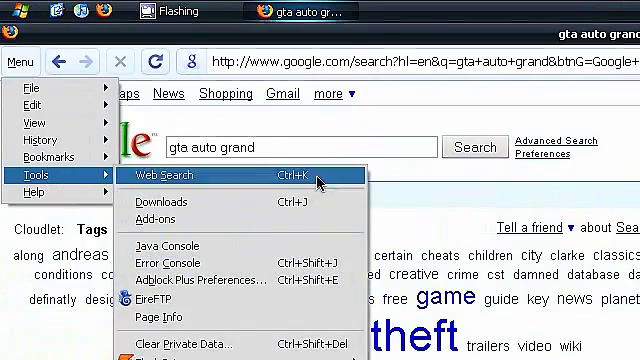